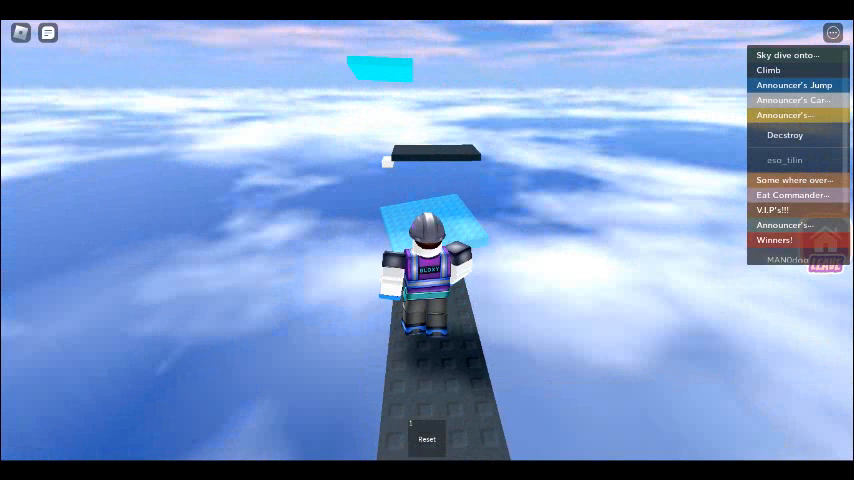
Step: Move the avatar forward off the dark sky walkway onto the light-blue floating platform
key(w)
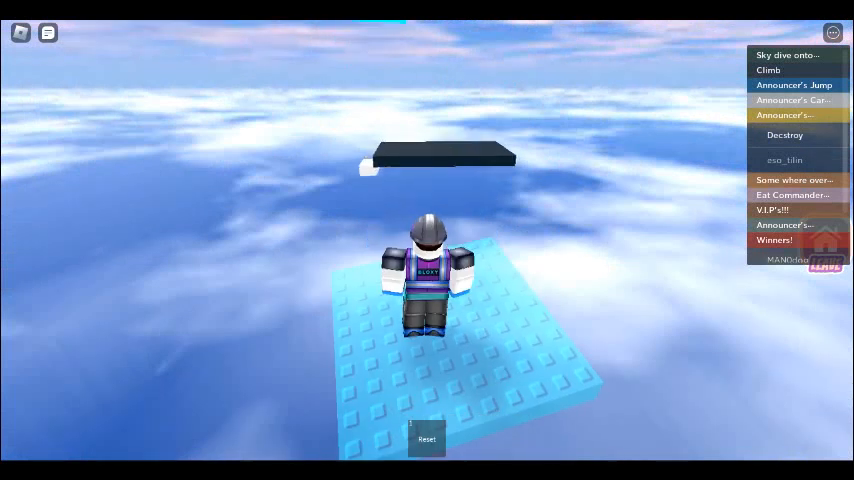